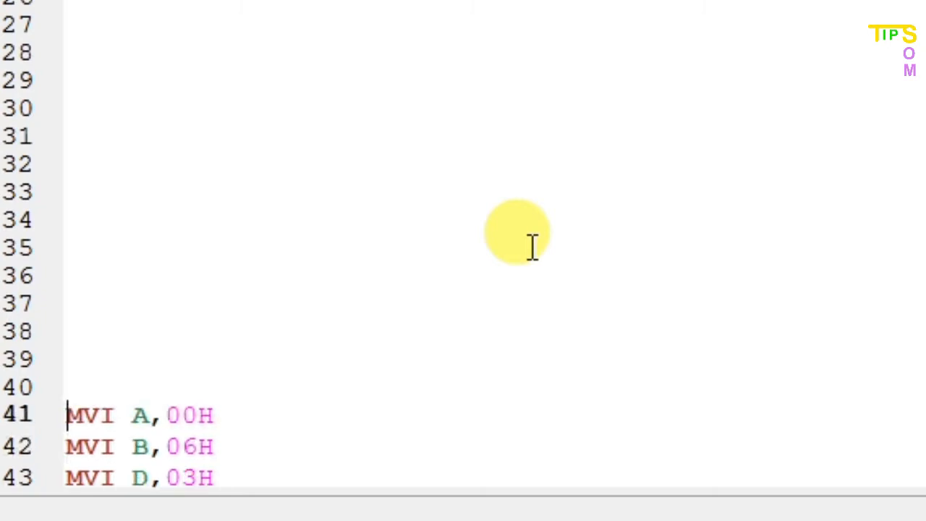
# - Assemble the multiplication program and step through the MVI loads into the first ADD B, DCR D pass
pyautogui.scroll(-3)
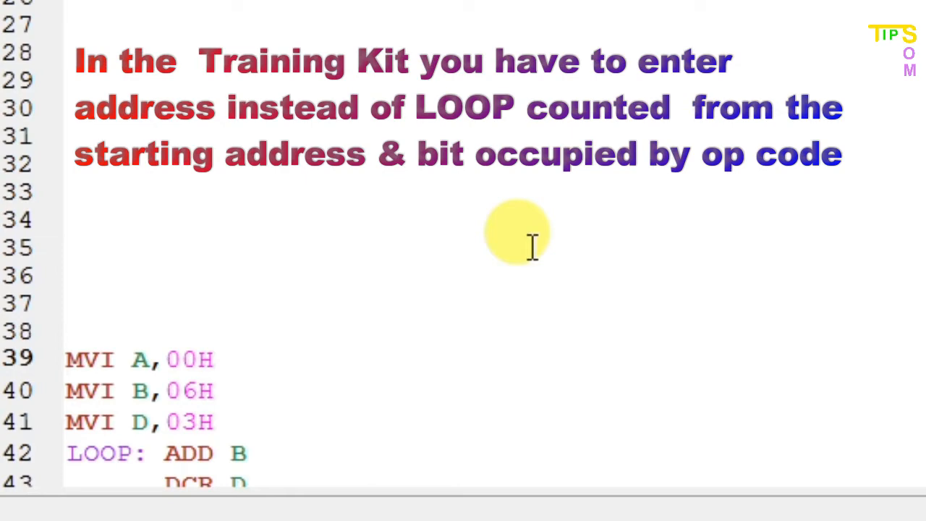
pyautogui.click(67, 359)
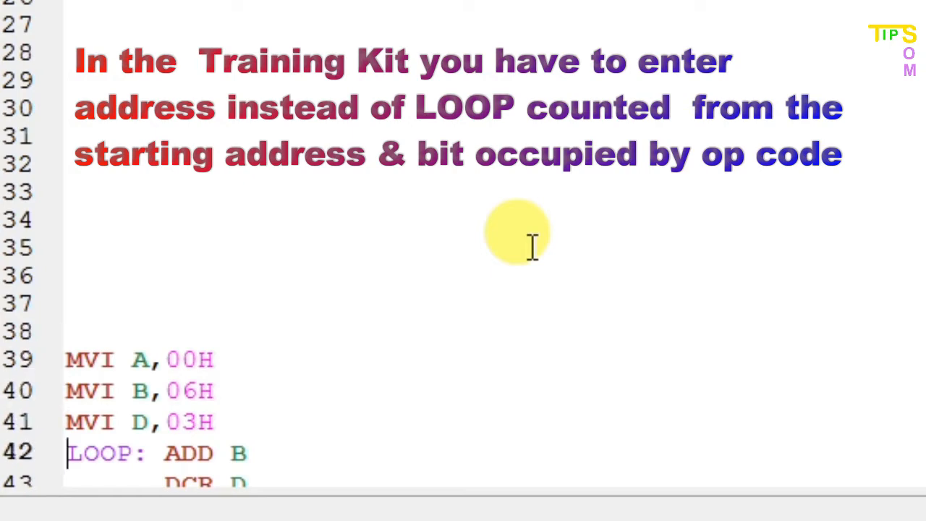
pyautogui.scroll(-3)
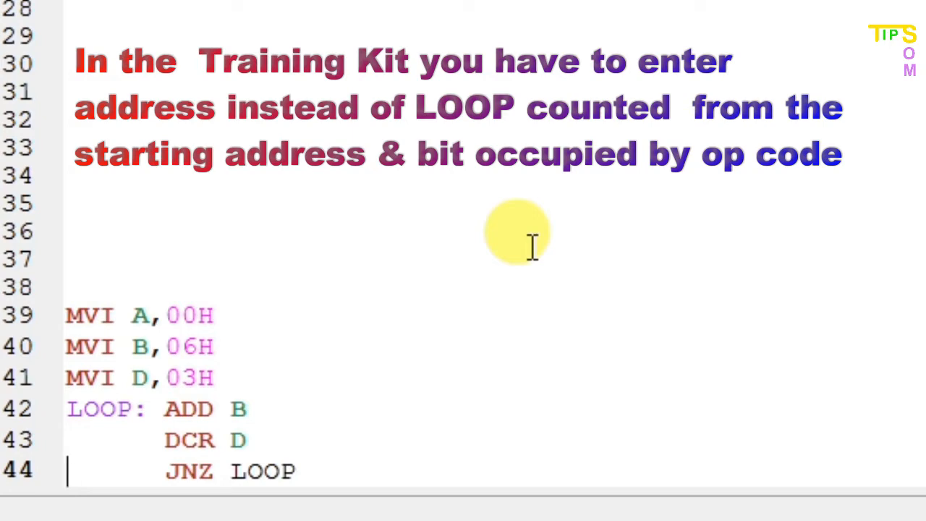
pyautogui.scroll(-3)
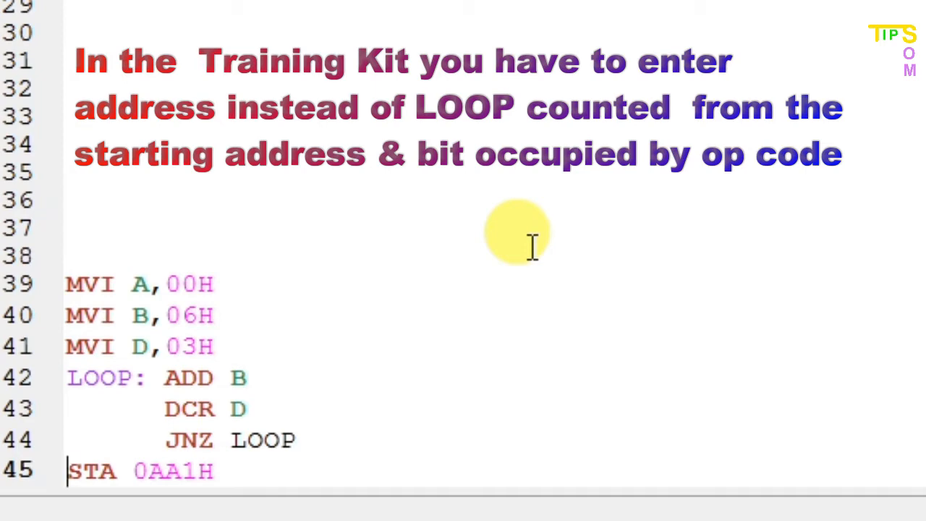
pyautogui.scroll(-3)
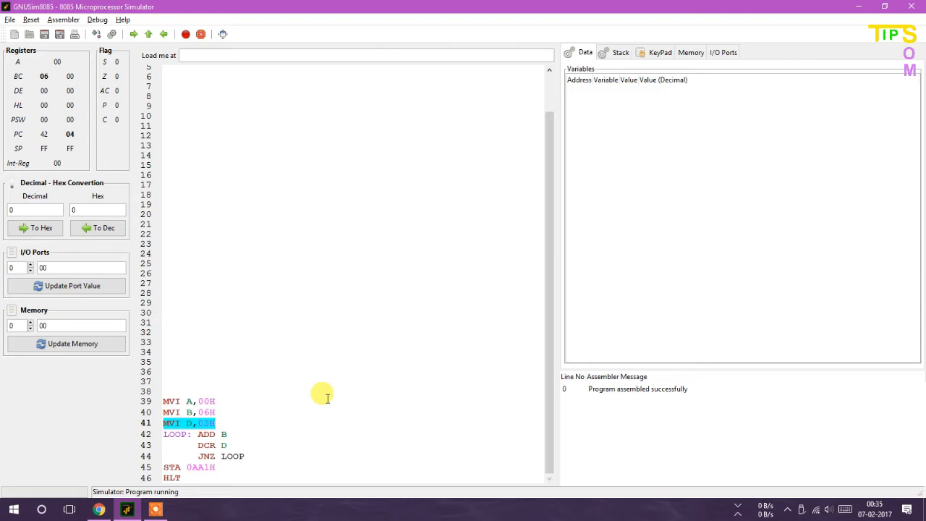
pyautogui.moveTo(35, 83)
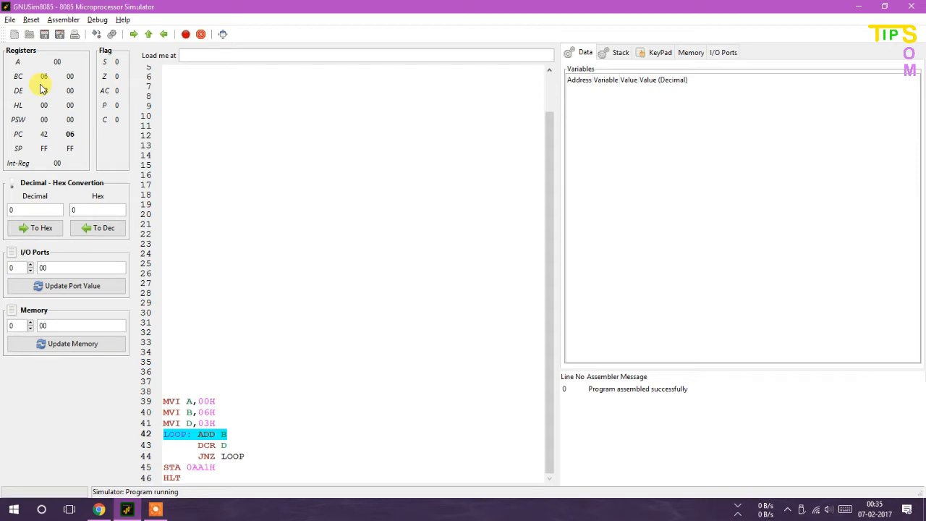
# - Step through the remaining ADD B, DCR D, JNZ LOOP passes to HLT, leaving A=12h, D=00
pyautogui.click(133, 34)
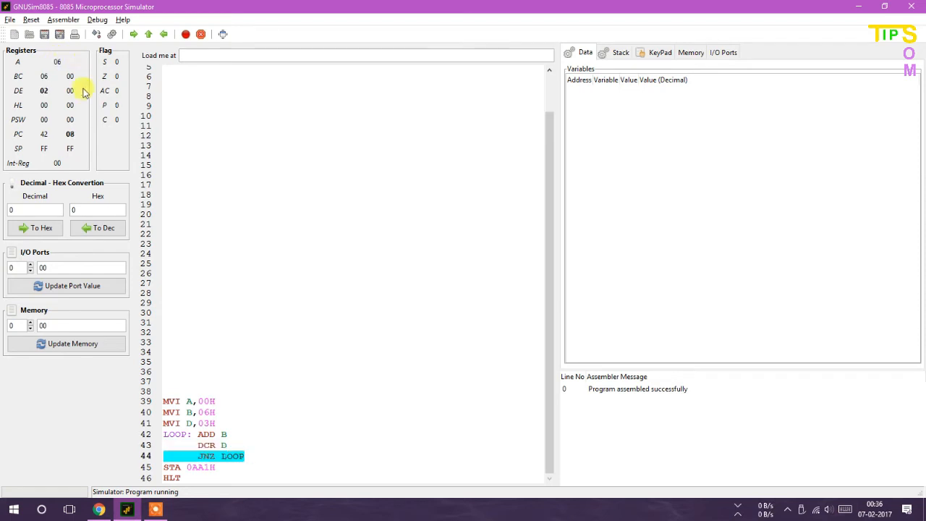
pyautogui.moveTo(333, 382)
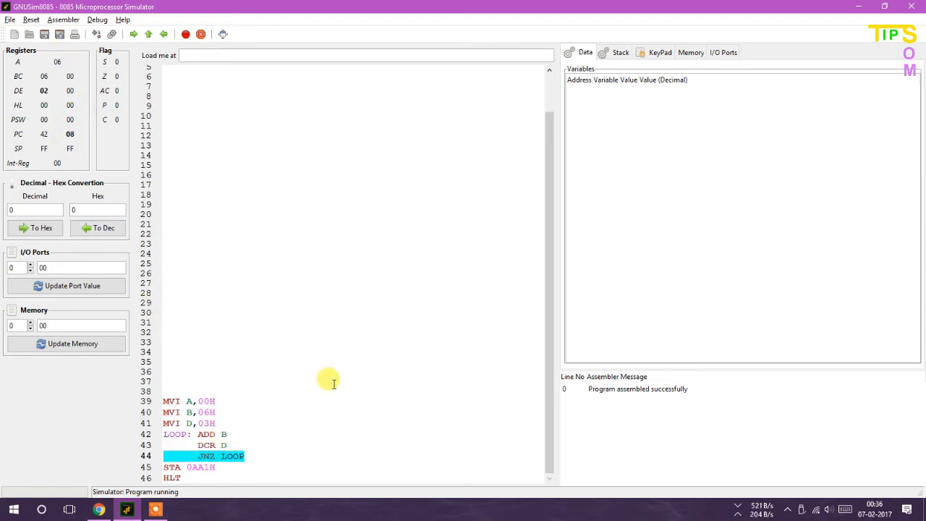
pyautogui.moveTo(212, 5)
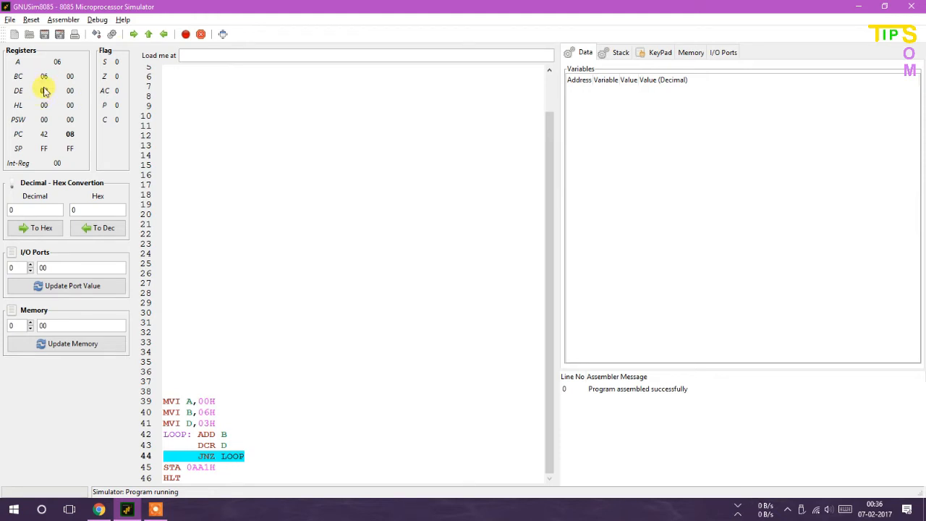
pyautogui.moveTo(45, 91)
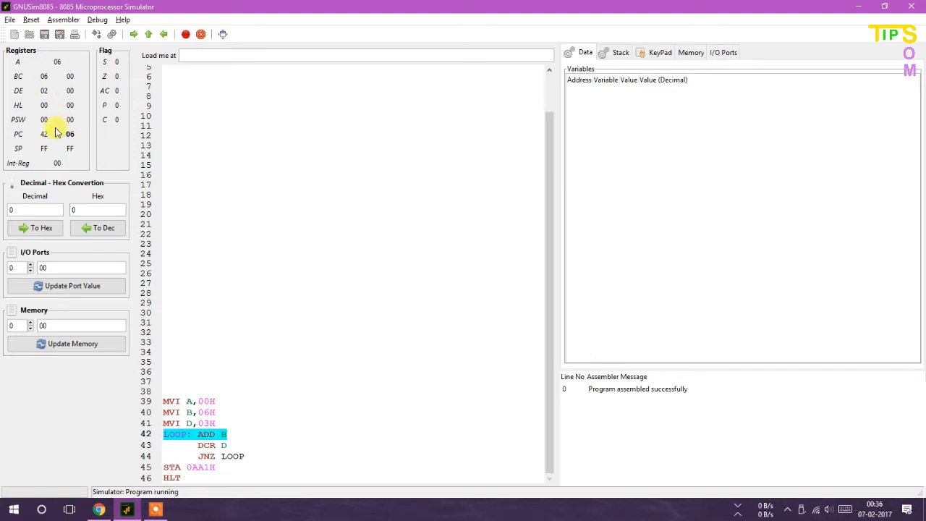
pyautogui.moveTo(172, 226)
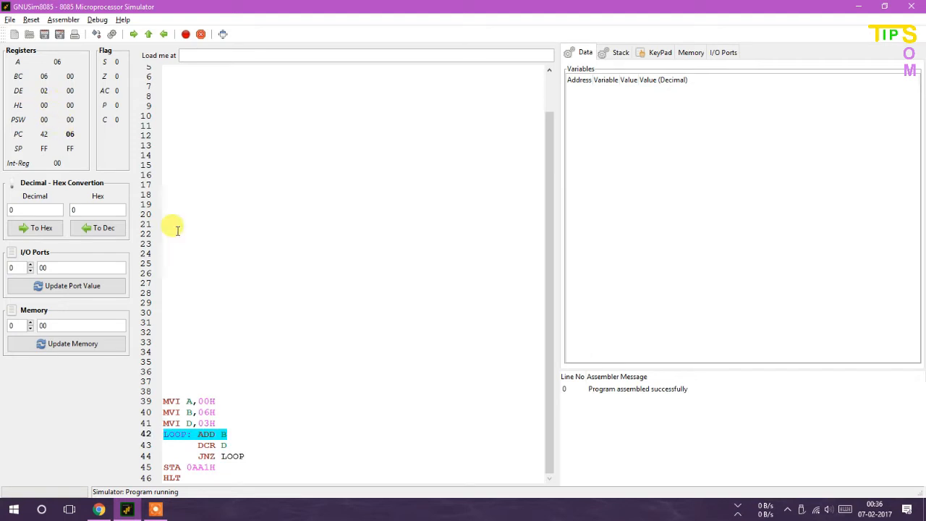
pyautogui.moveTo(204, 156)
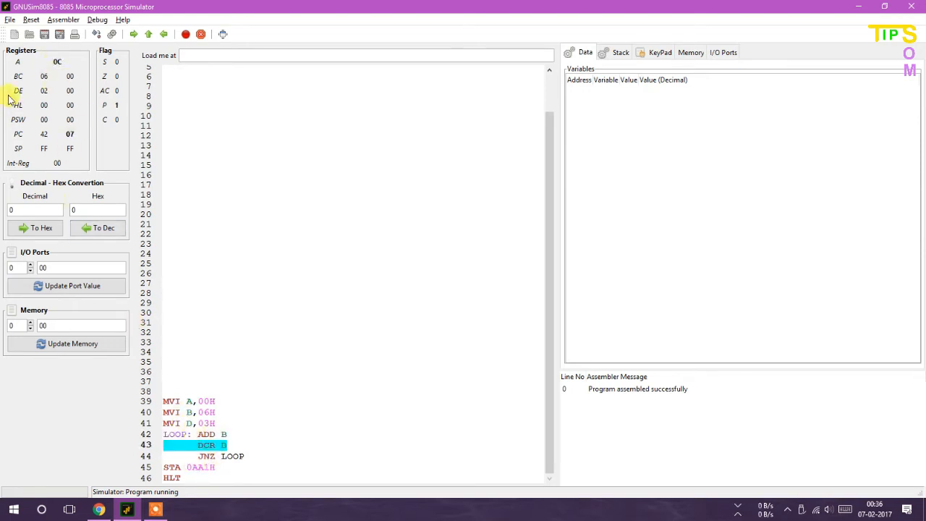
pyautogui.moveTo(44, 76)
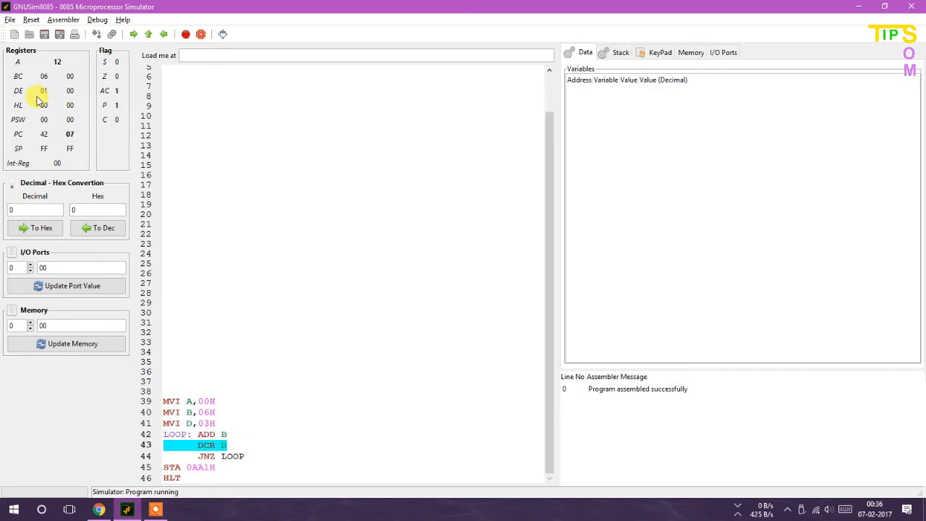
pyautogui.moveTo(65, 76)
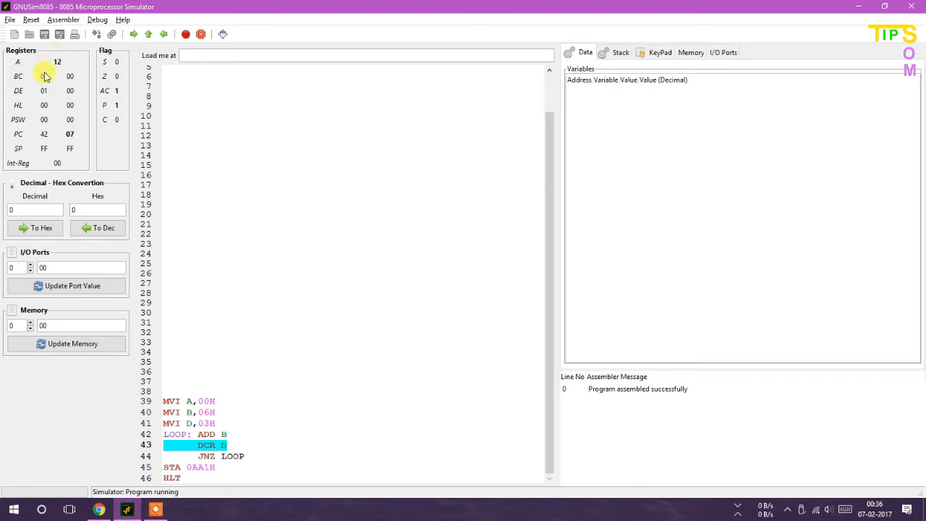
pyautogui.click(149, 34)
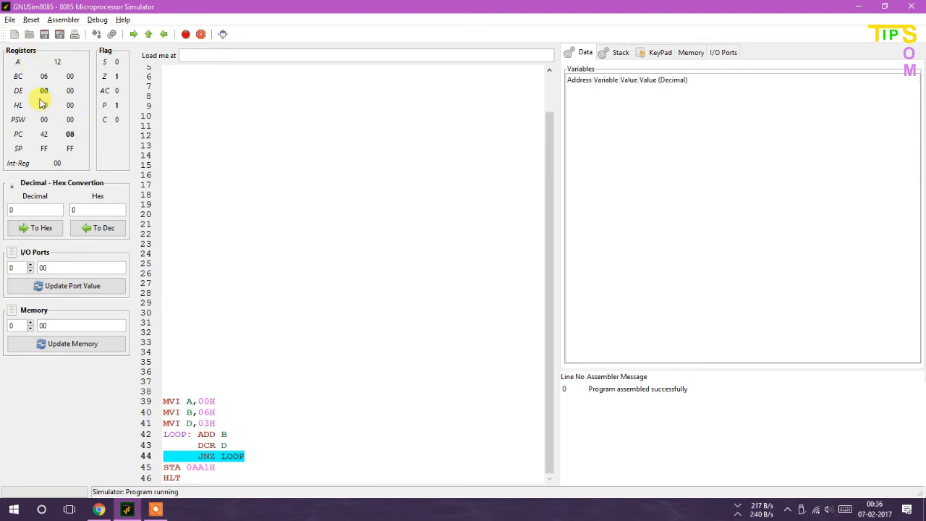
pyautogui.click(149, 34)
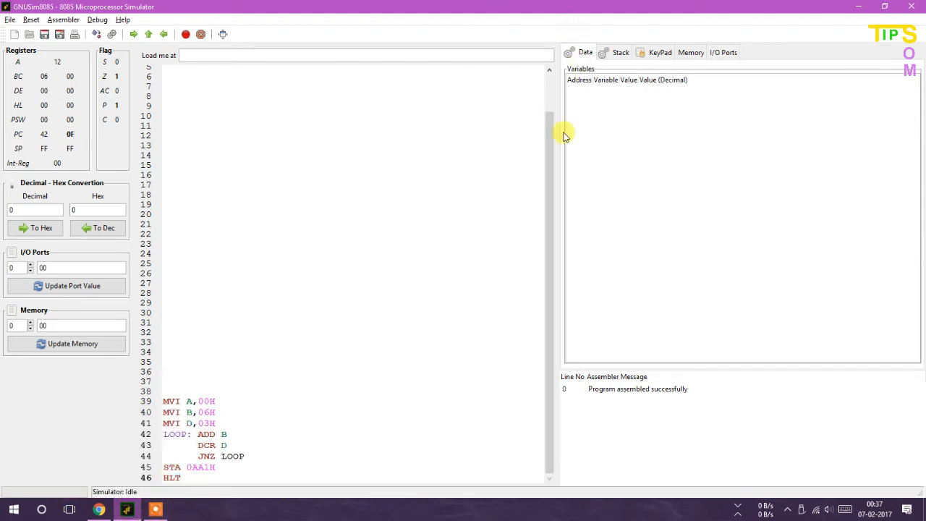
# - Show the Memory tab from start address 0aa1H, revealing the stored product 18
pyautogui.click(690, 52)
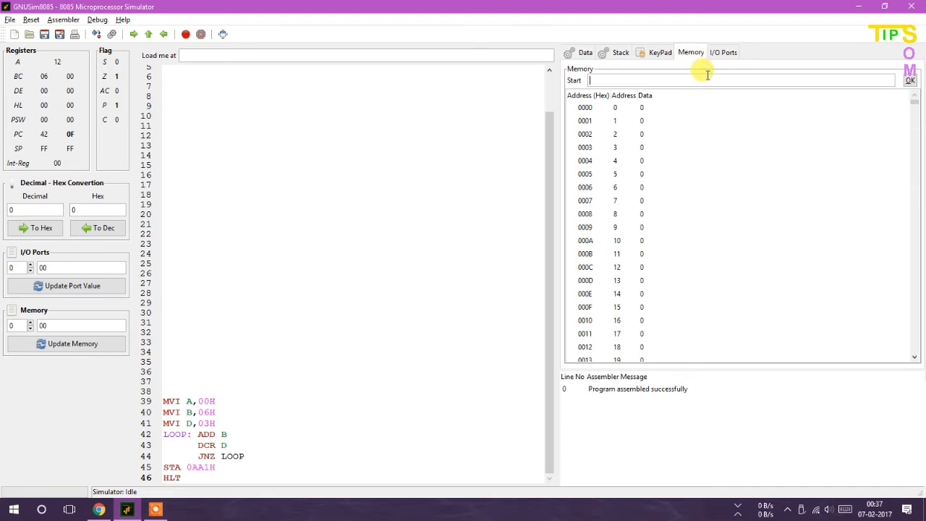
pyautogui.write('0aa')
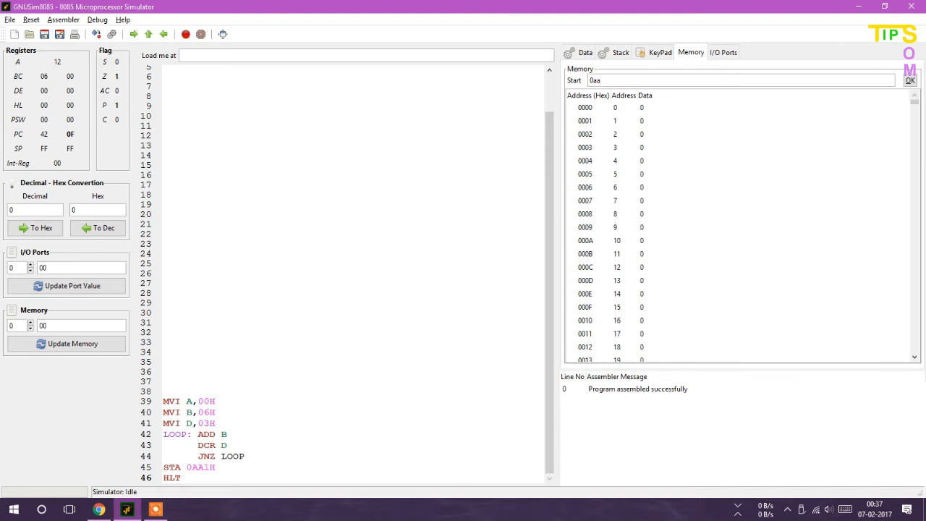
pyautogui.write('1H')
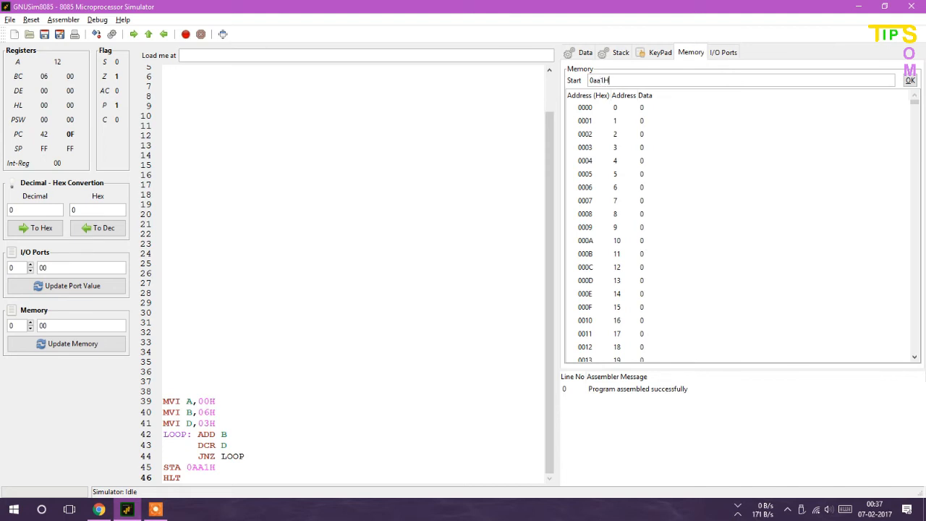
pyautogui.click(910, 81)
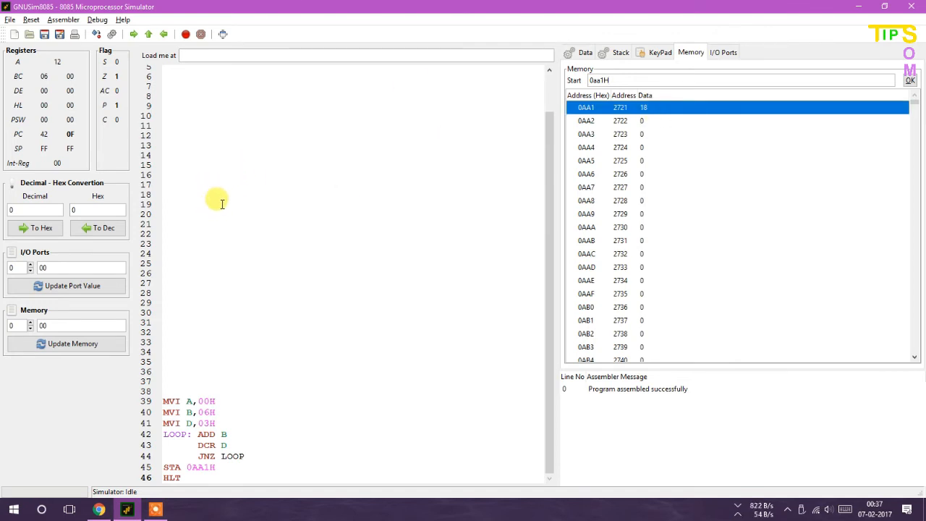
pyautogui.moveTo(564, 320)
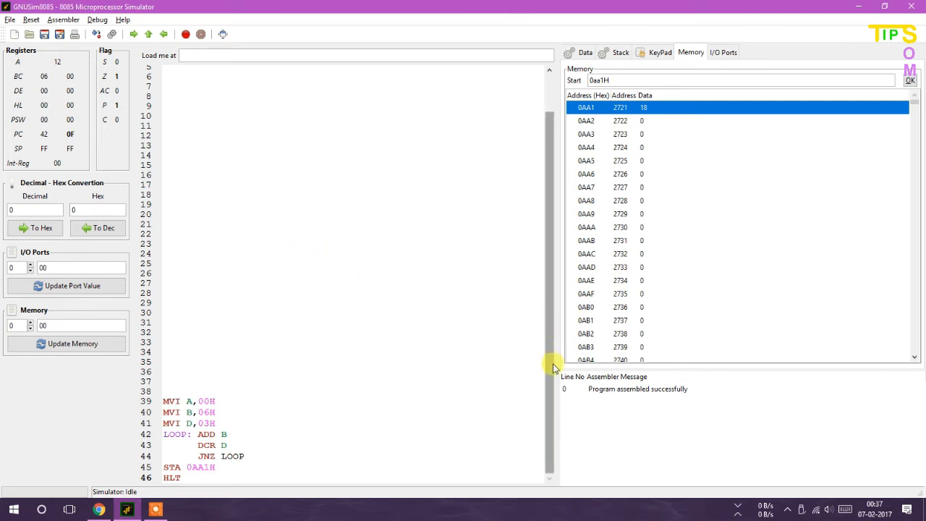
pyautogui.moveTo(539, 371)
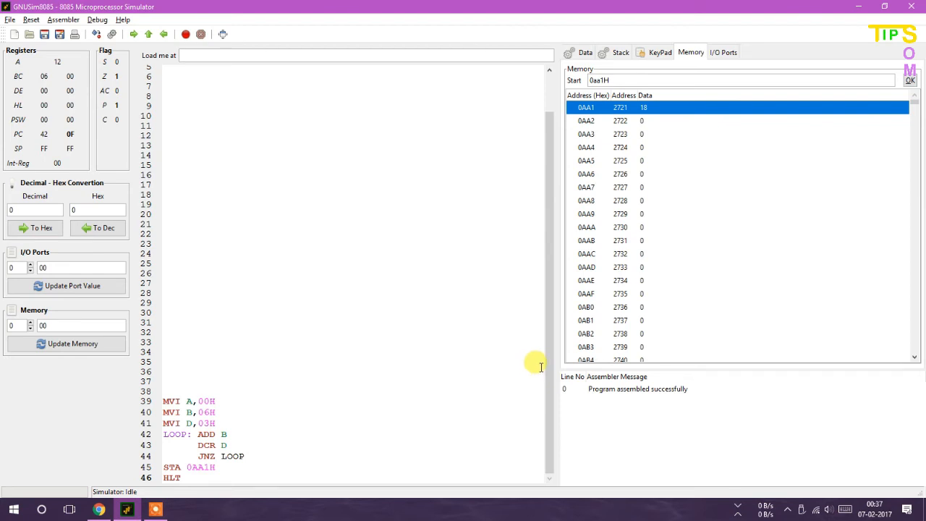
pyautogui.moveTo(579, 121)
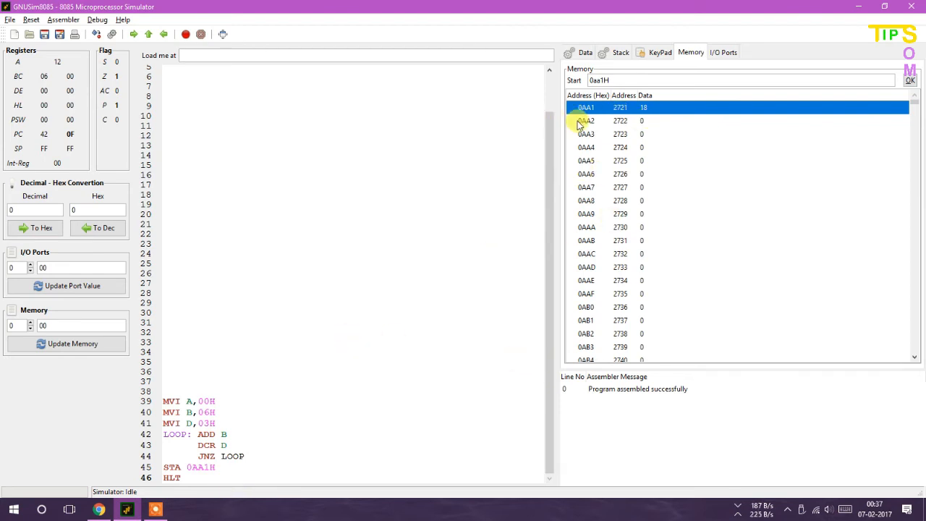